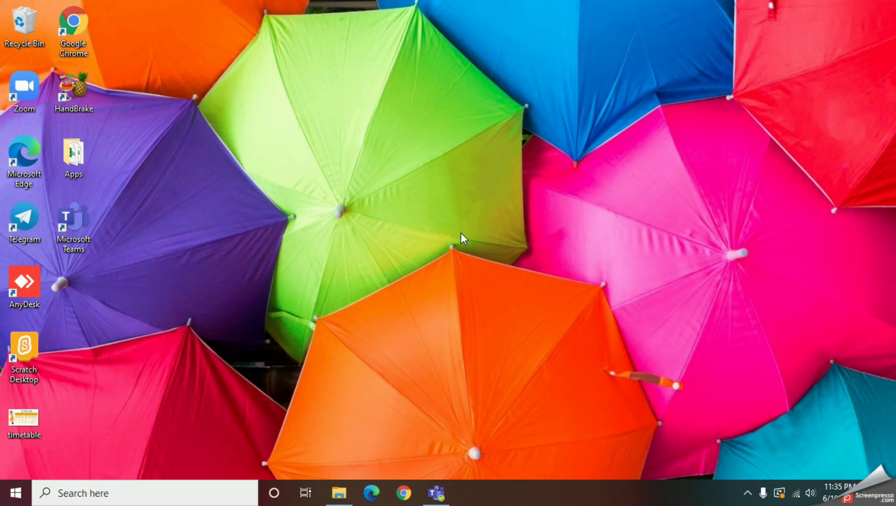
mouse_move(616, 268)
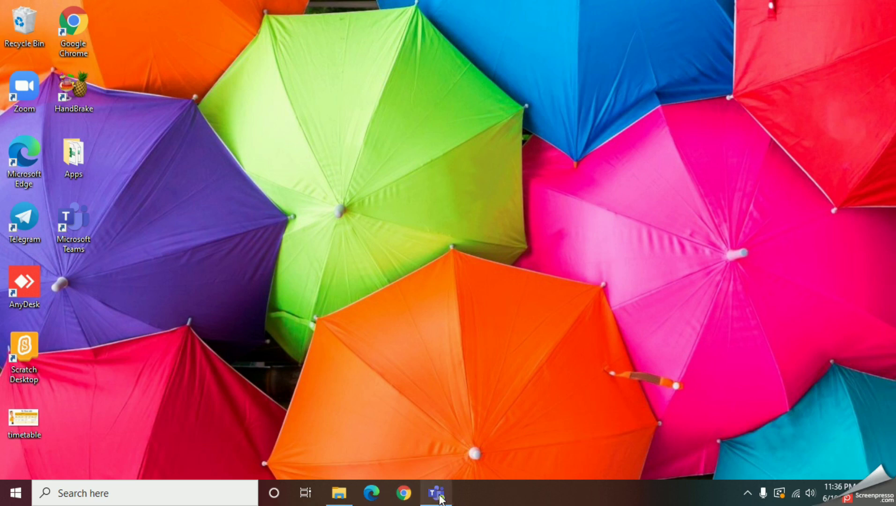
Launch Microsoft Teams from the taskbar and scroll the teams grid to the 'sample' team.
click(436, 493)
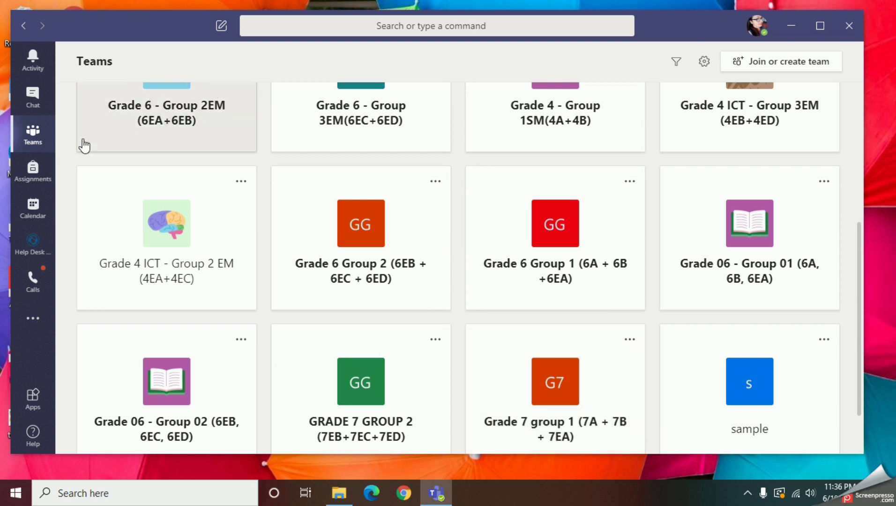
mouse_move(598, 296)
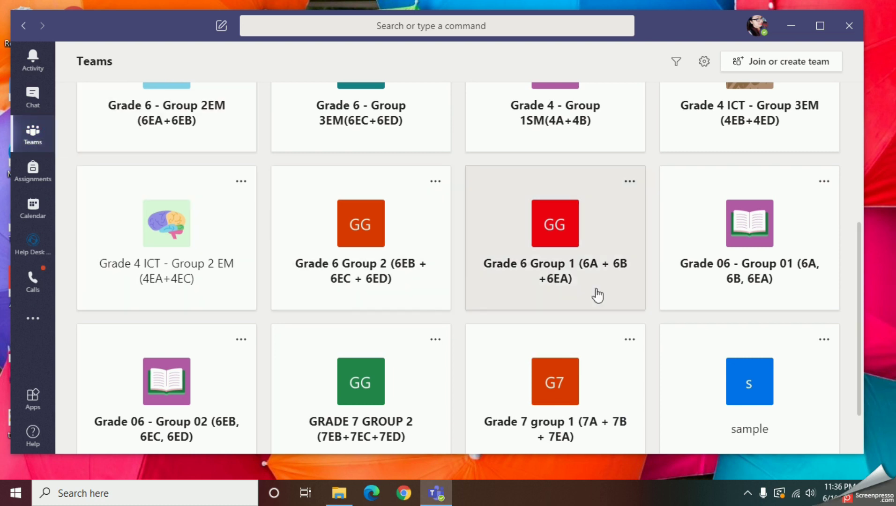
scroll(down, 3)
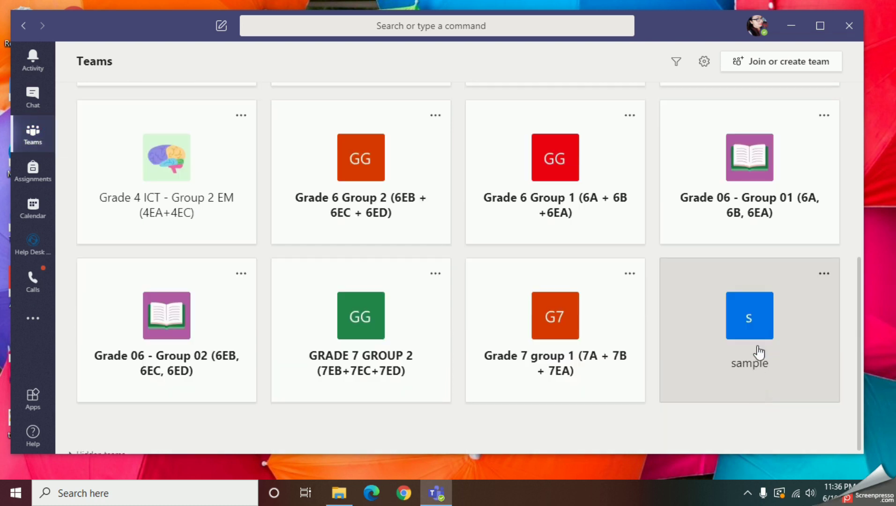
Open 'sample meeting' from the sample team's General channel and reach its pre-join settings.
click(750, 316)
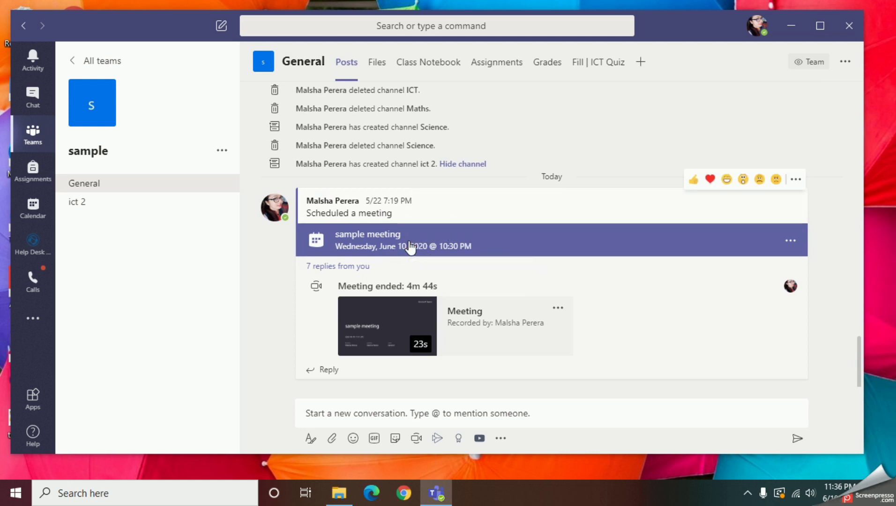
click(367, 240)
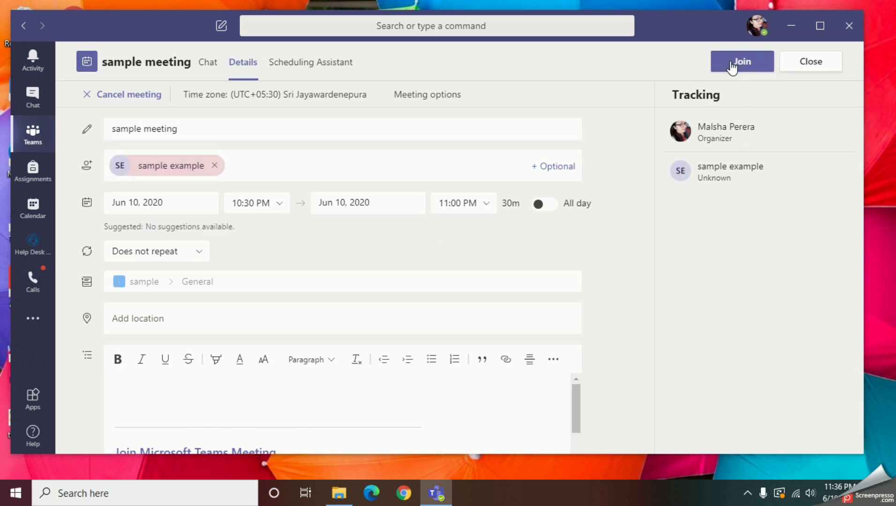
mouse_move(717, 74)
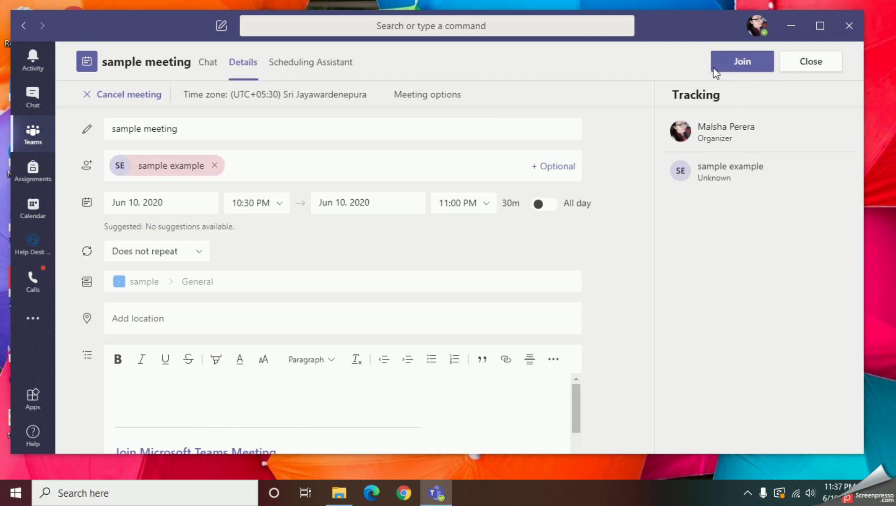
click(741, 61)
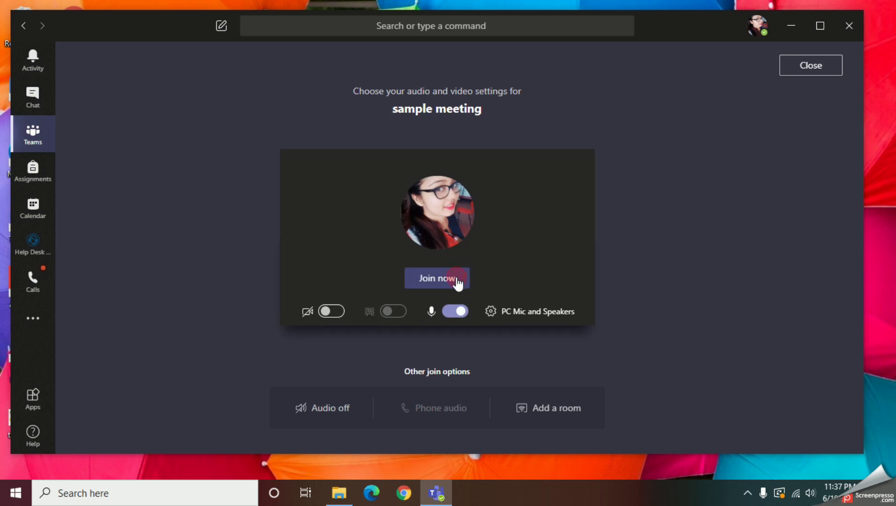
Enter 'sample meeting' with current audio/video settings and show the More actions menu.
click(436, 279)
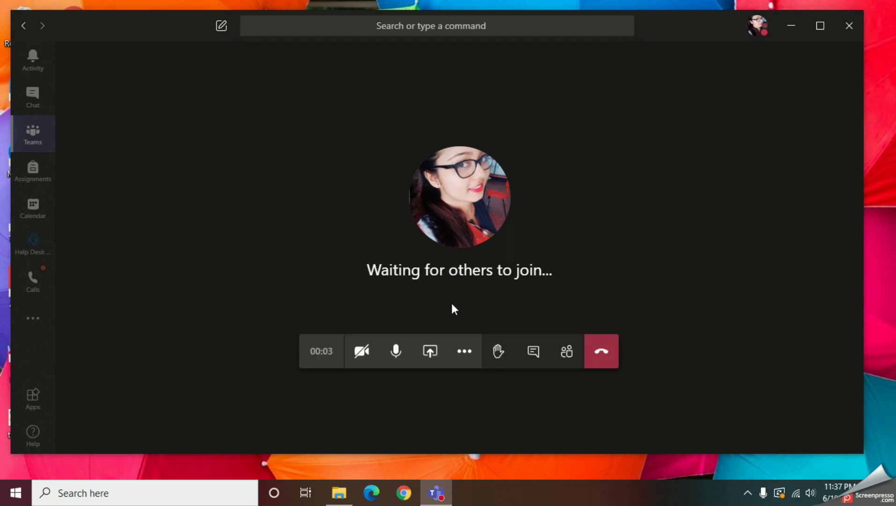
mouse_move(465, 351)
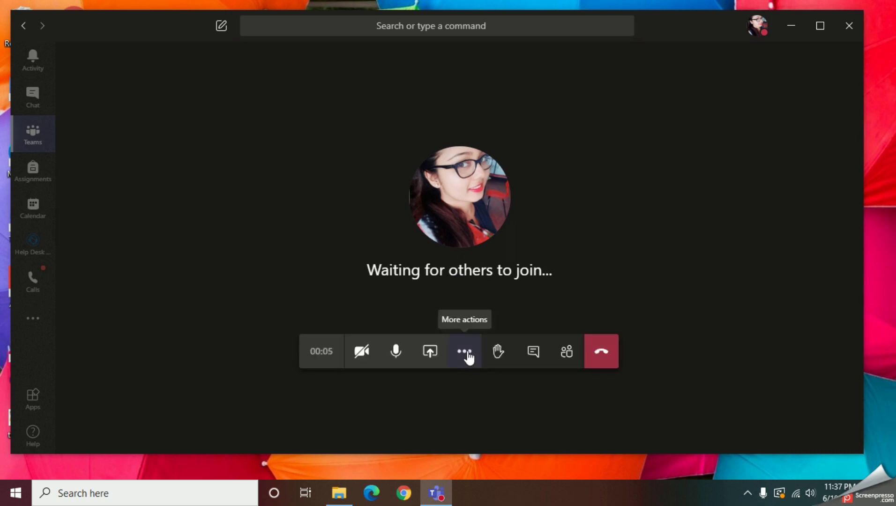
click(464, 351)
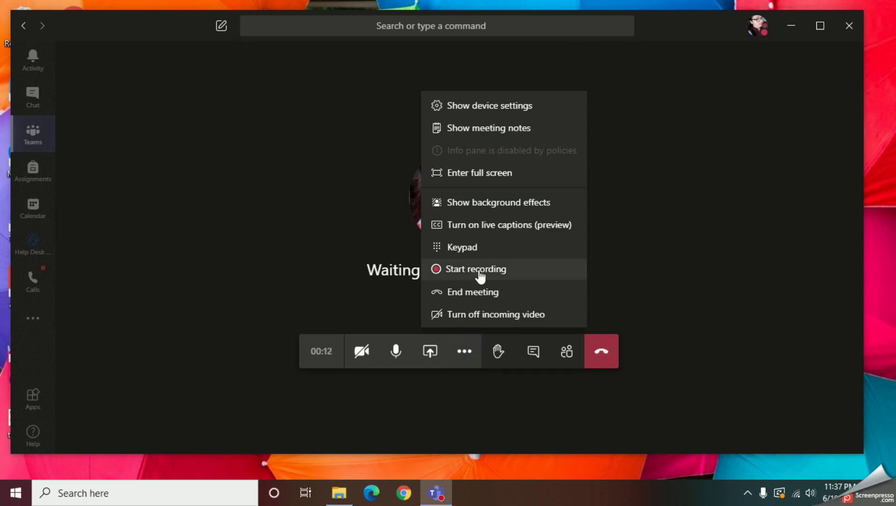
Start recording 'sample meeting' from the More actions menu.
click(476, 269)
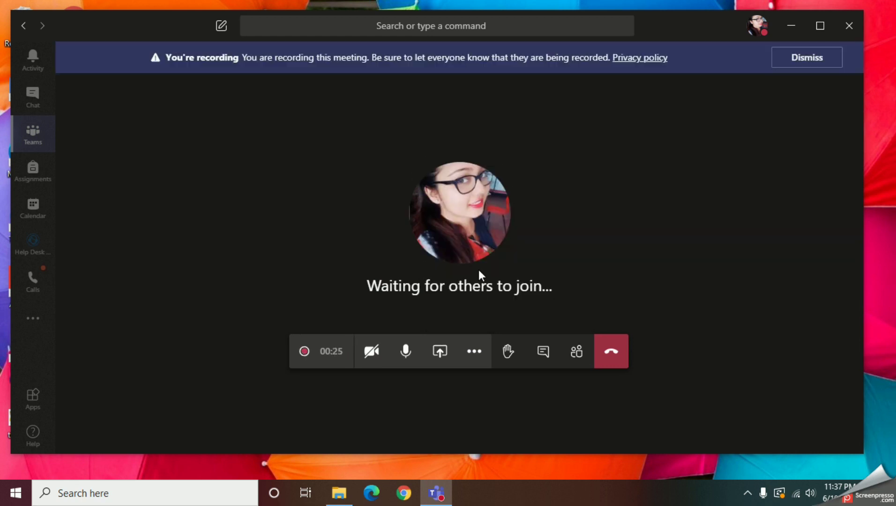
mouse_move(531, 233)
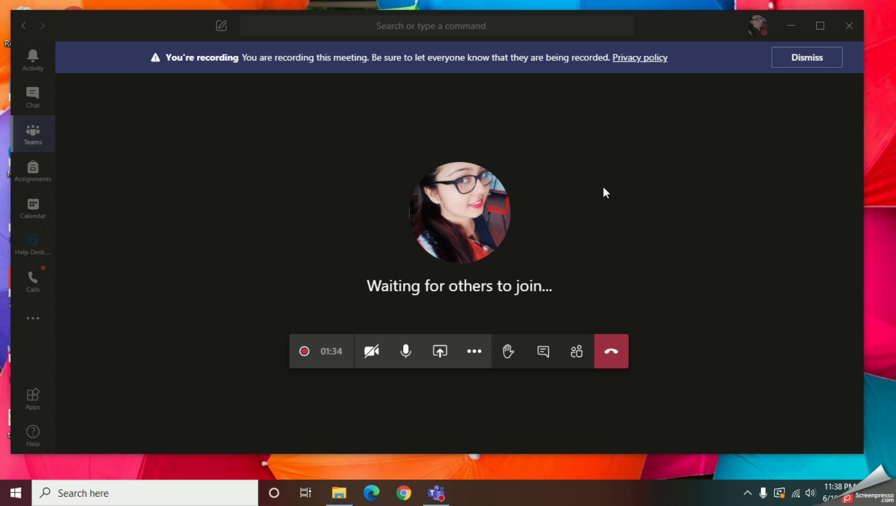
mouse_move(312, 379)
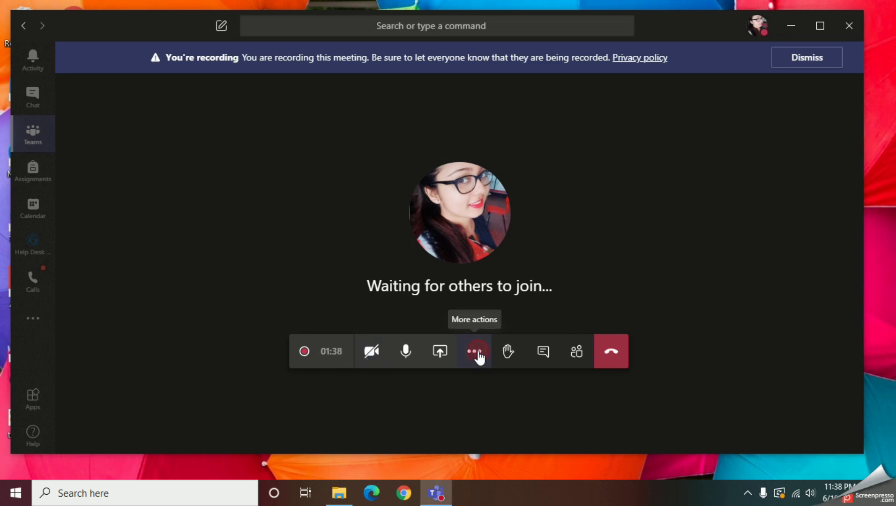
Stop and confirm ending the meeting recording, then hang up the call.
click(474, 351)
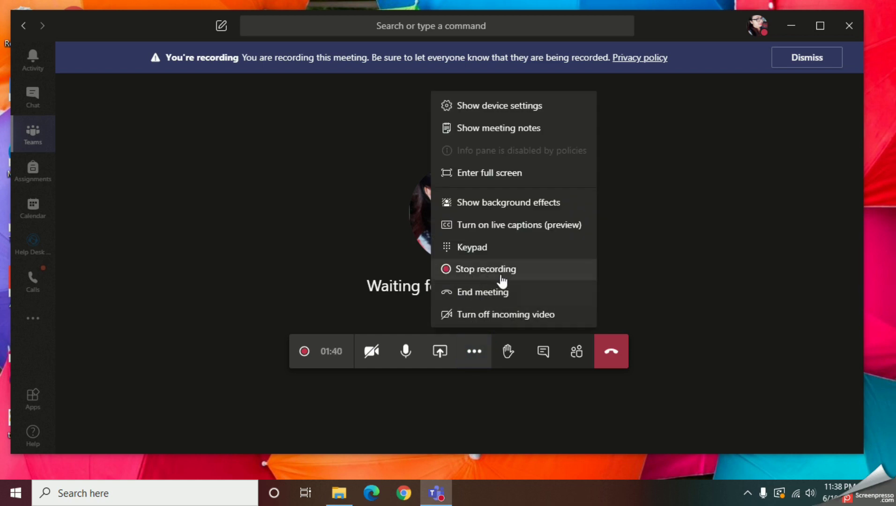
click(483, 269)
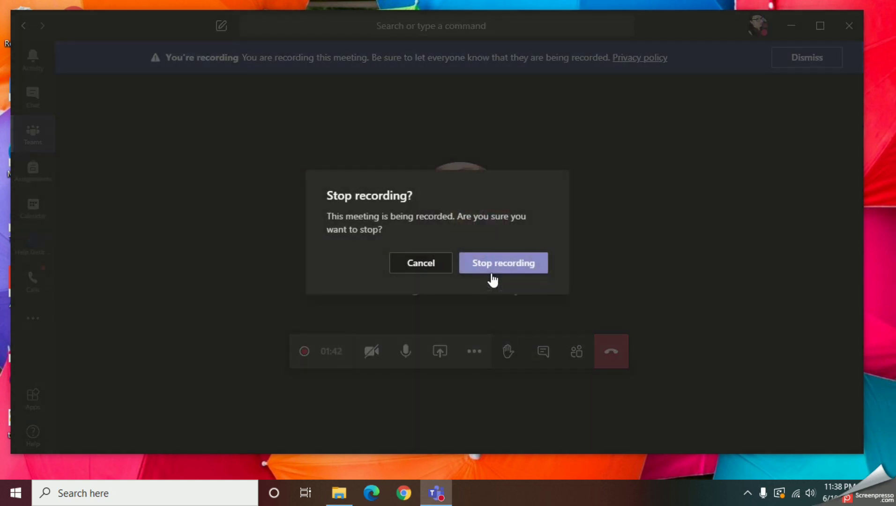
click(503, 263)
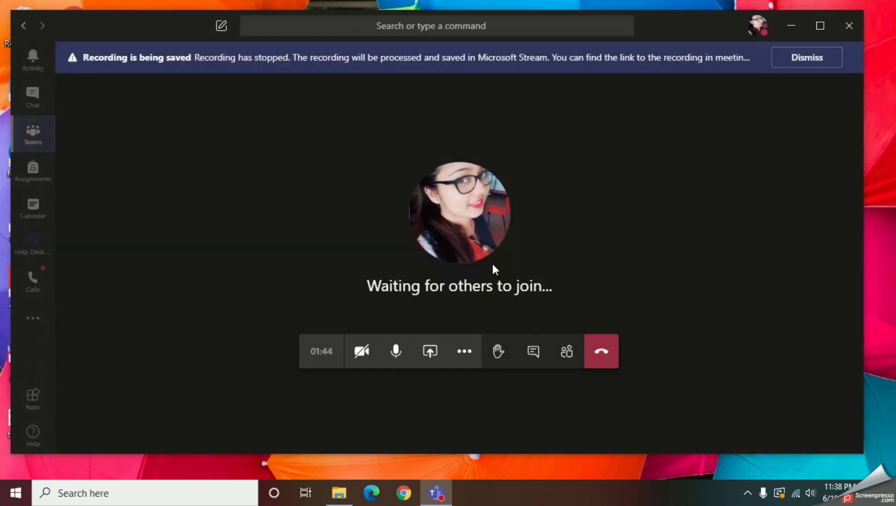
mouse_move(602, 351)
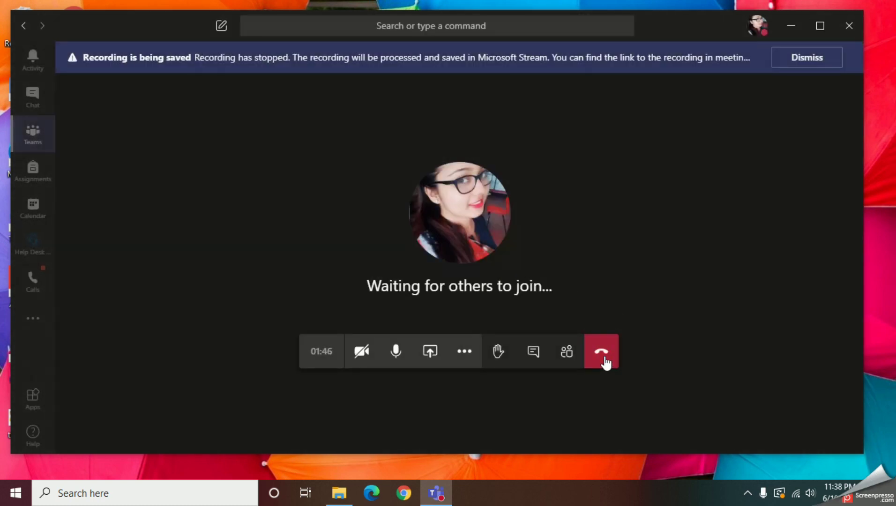
click(601, 351)
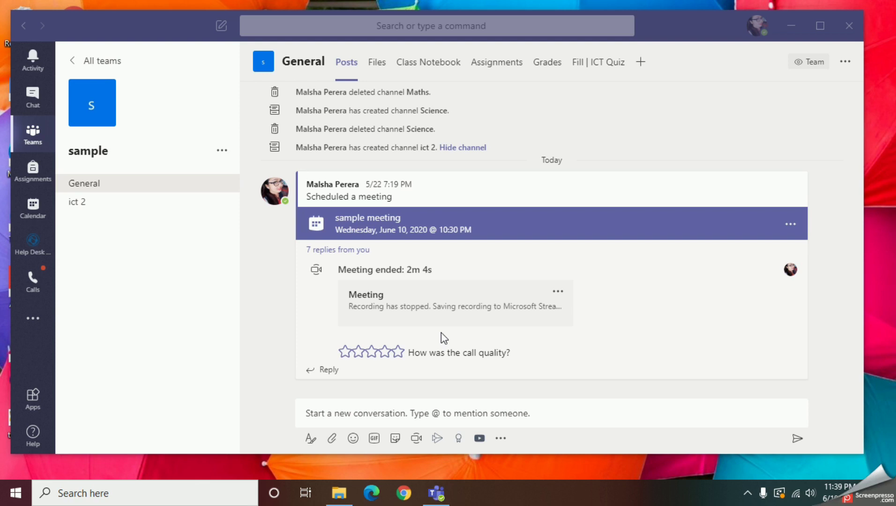
Rate the ended meeting's call quality three stars.
click(371, 352)
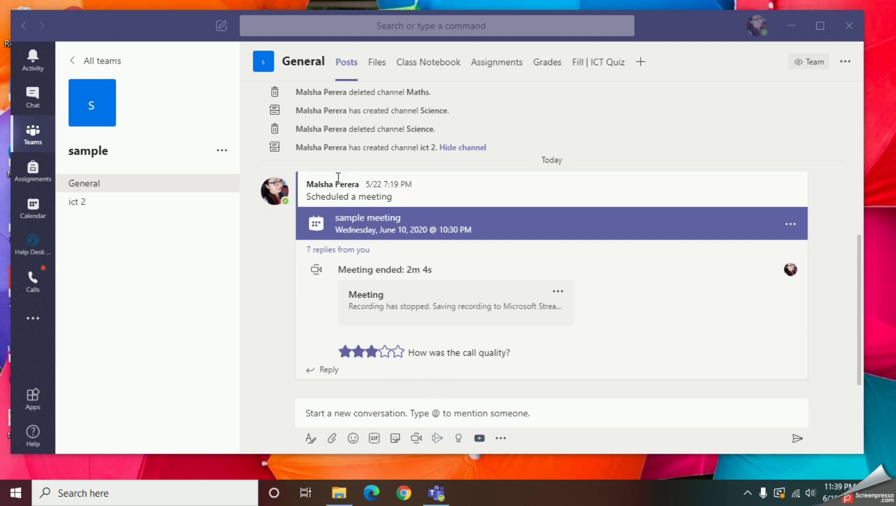
mouse_move(169, 191)
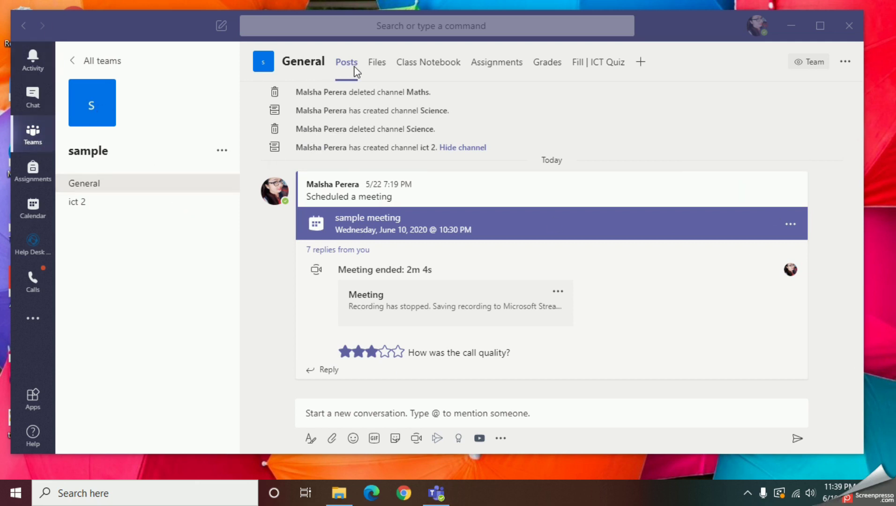
mouse_move(347, 62)
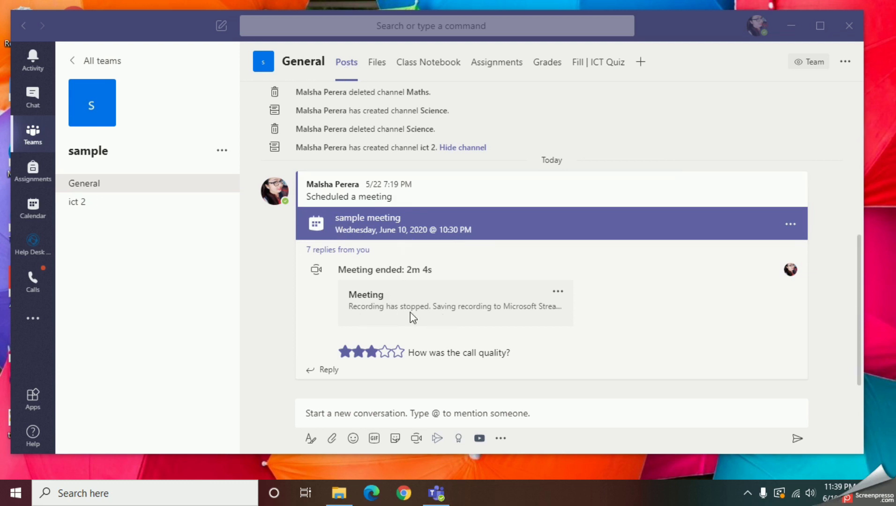
mouse_move(501, 322)
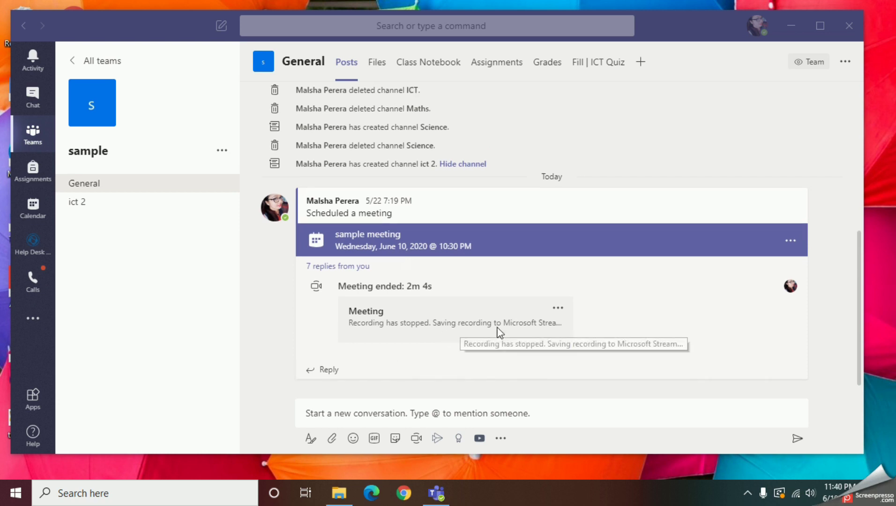
mouse_move(499, 342)
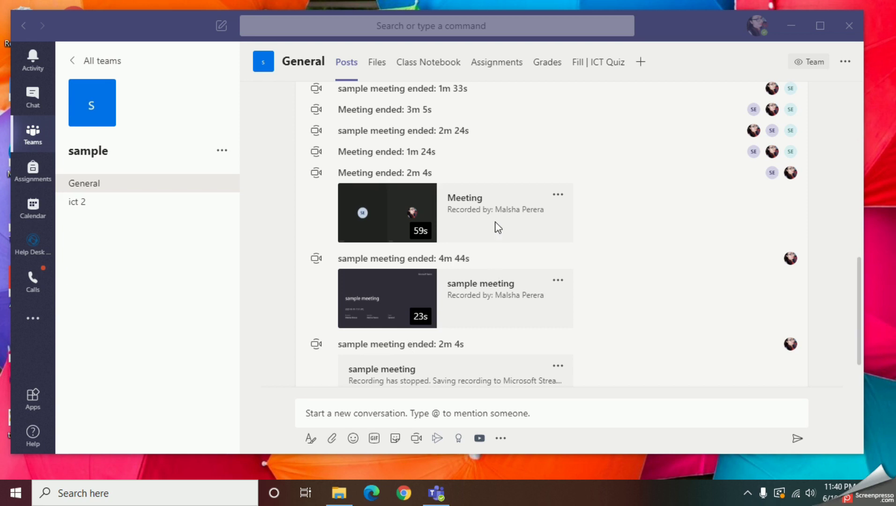
mouse_move(362, 215)
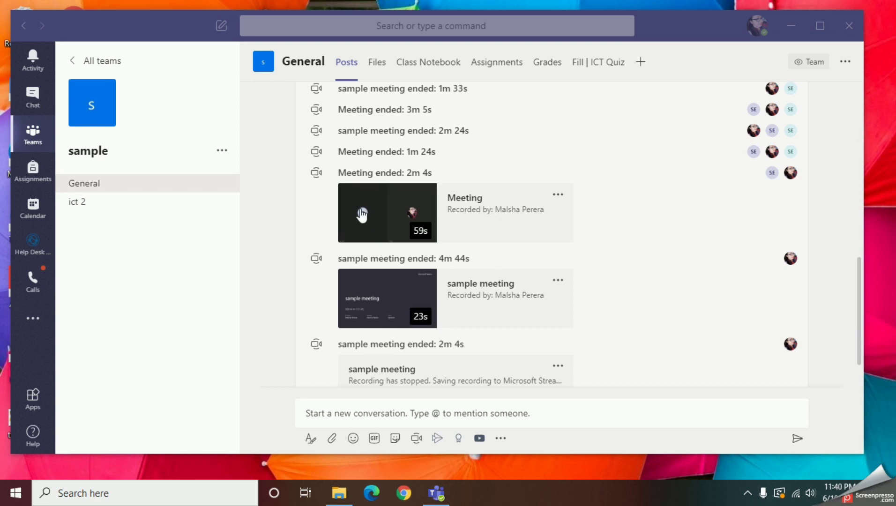
mouse_move(372, 336)
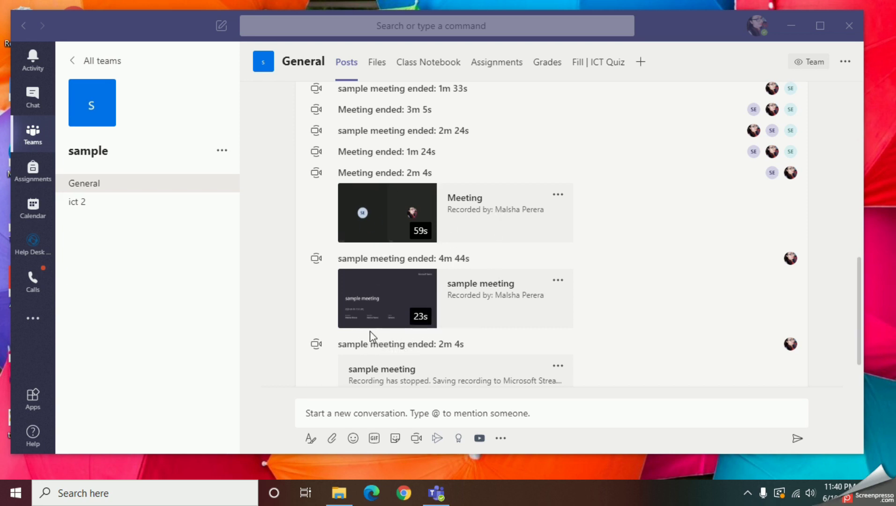
Expand the sample meeting thread's replies and scroll to the 1m 27s recording.
scroll(down, 3)
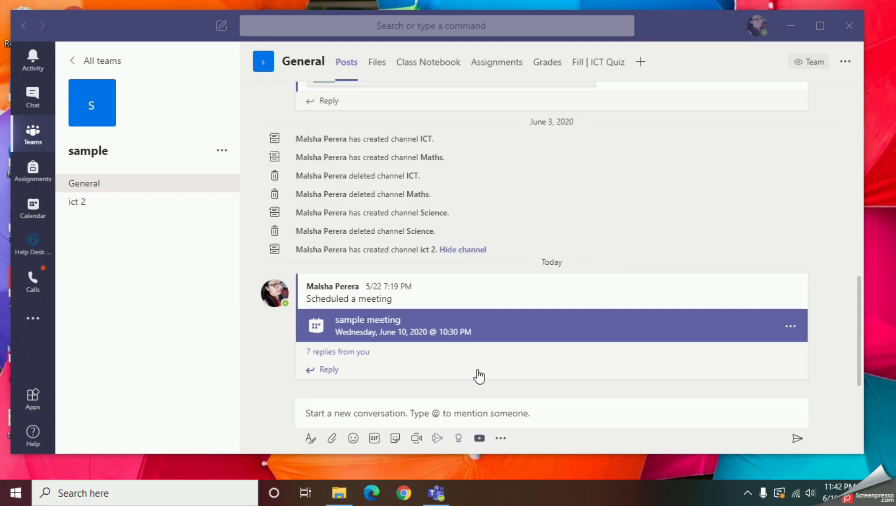
mouse_move(401, 349)
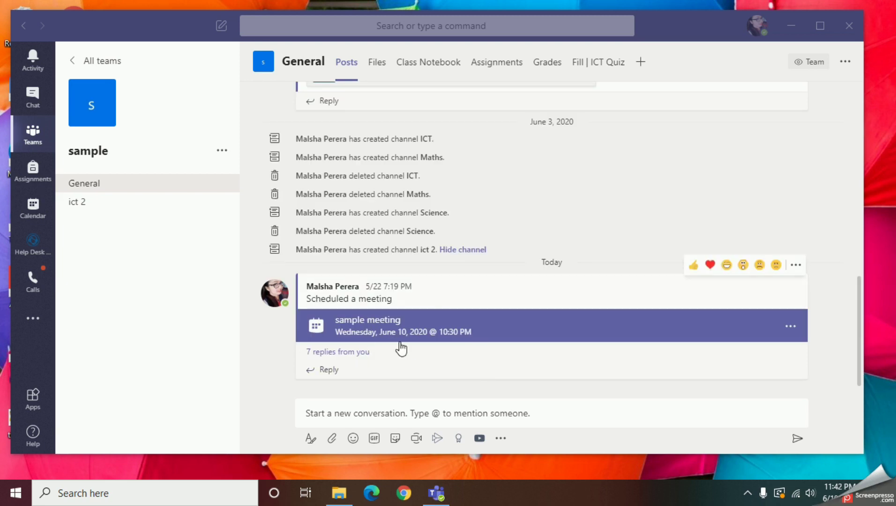
mouse_move(446, 344)
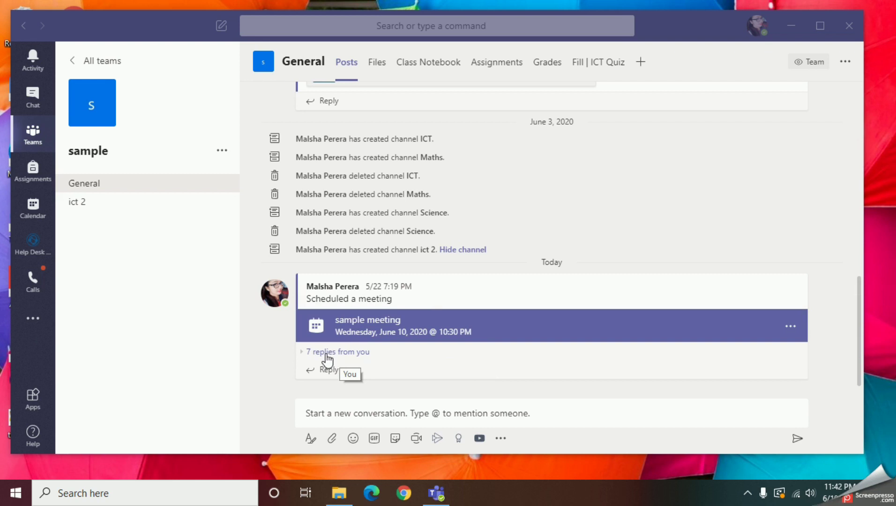
click(337, 351)
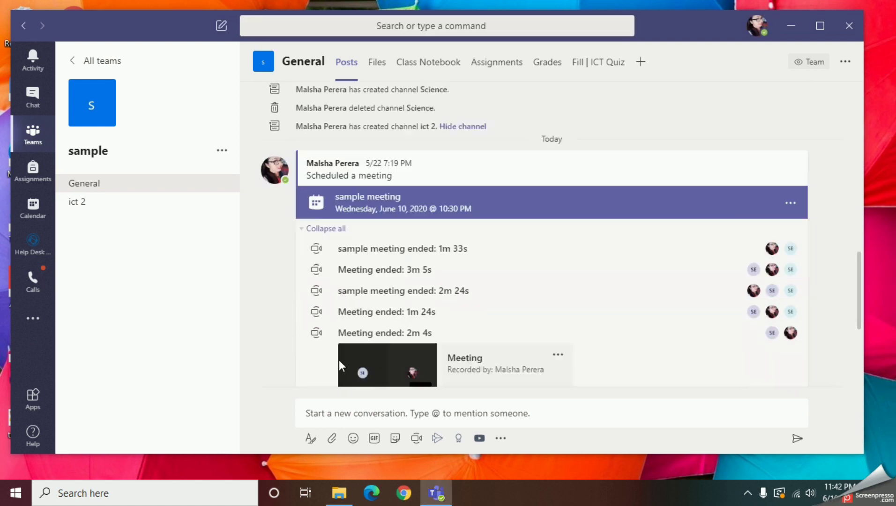
scroll(down, 3)
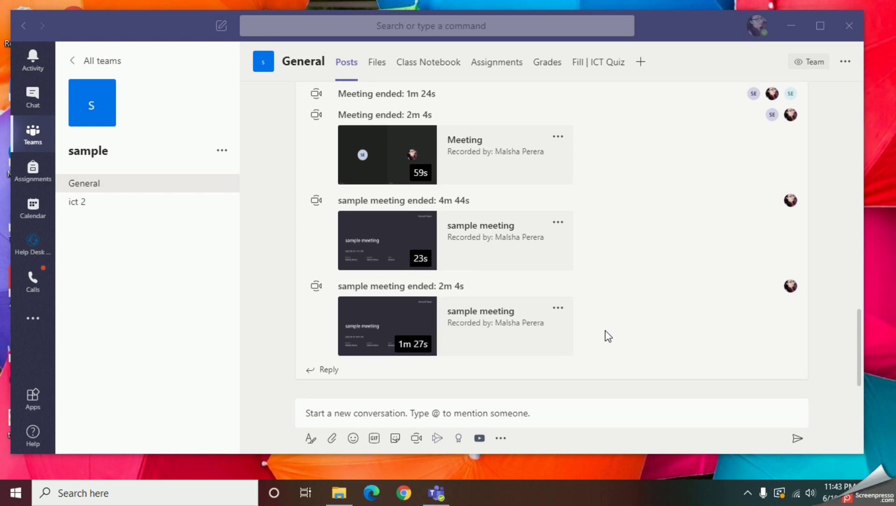
mouse_move(388, 337)
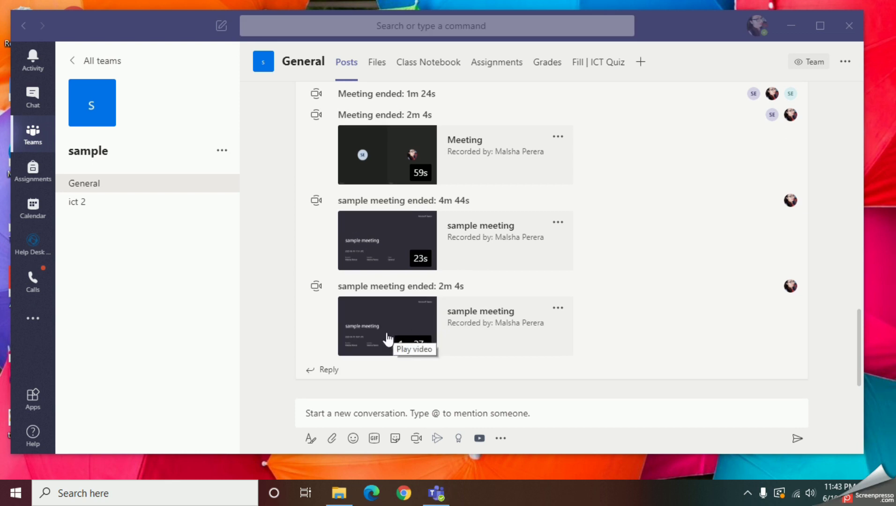
mouse_move(388, 339)
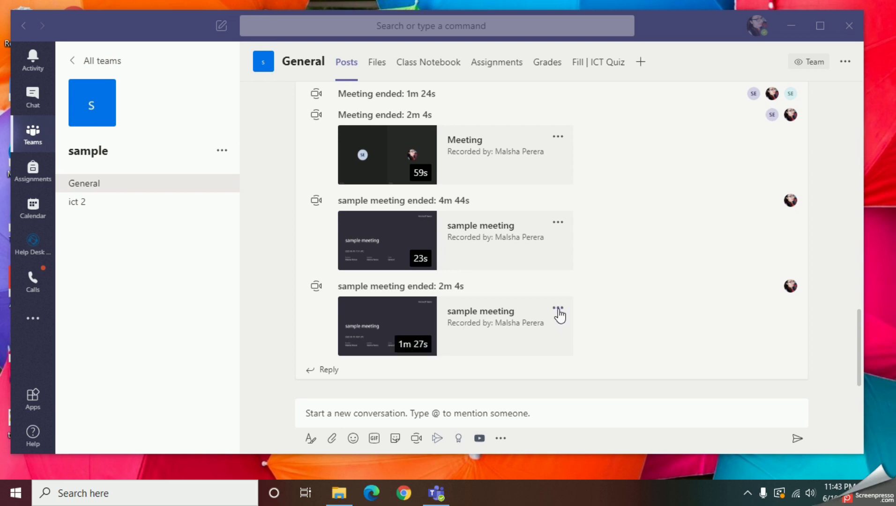
mouse_move(558, 312)
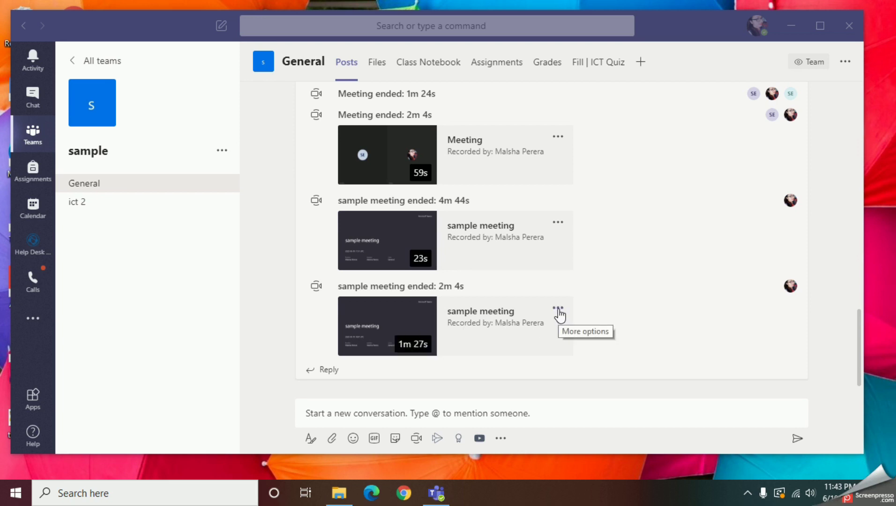
Copy the Stream link of the 1m 27s recording via More options and Get link.
click(558, 313)
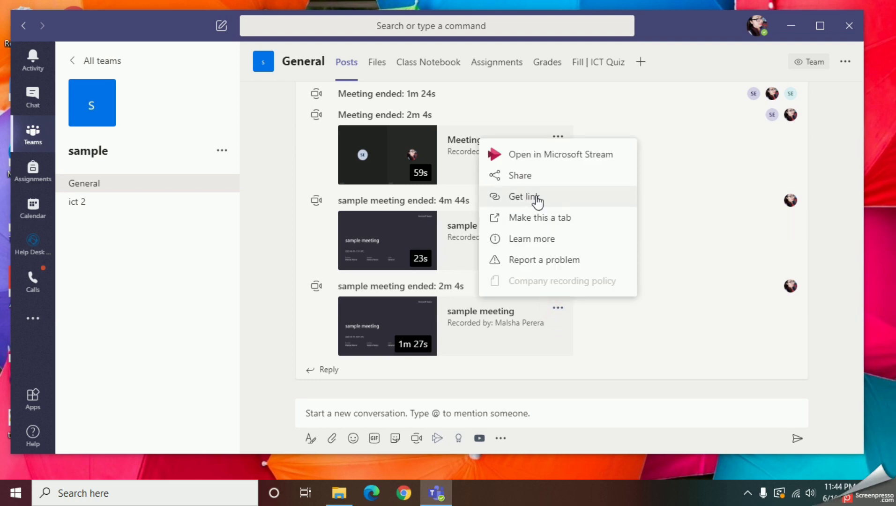
click(524, 196)
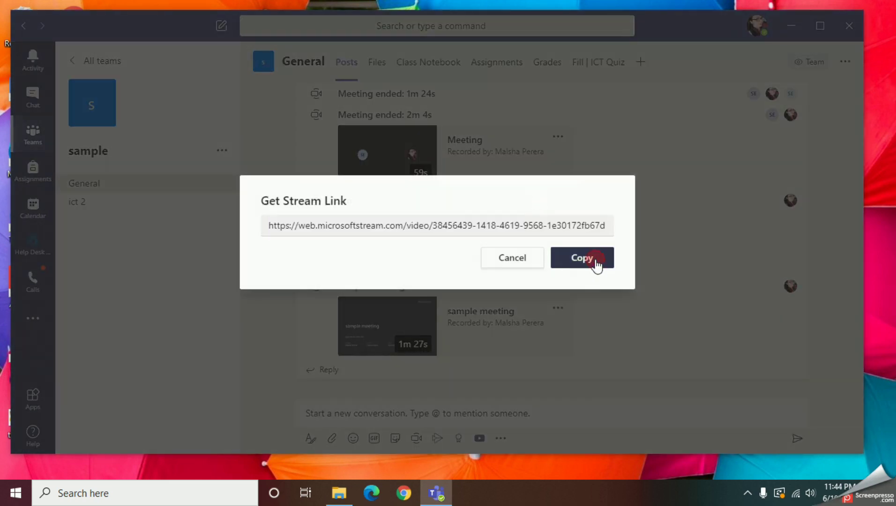
click(581, 258)
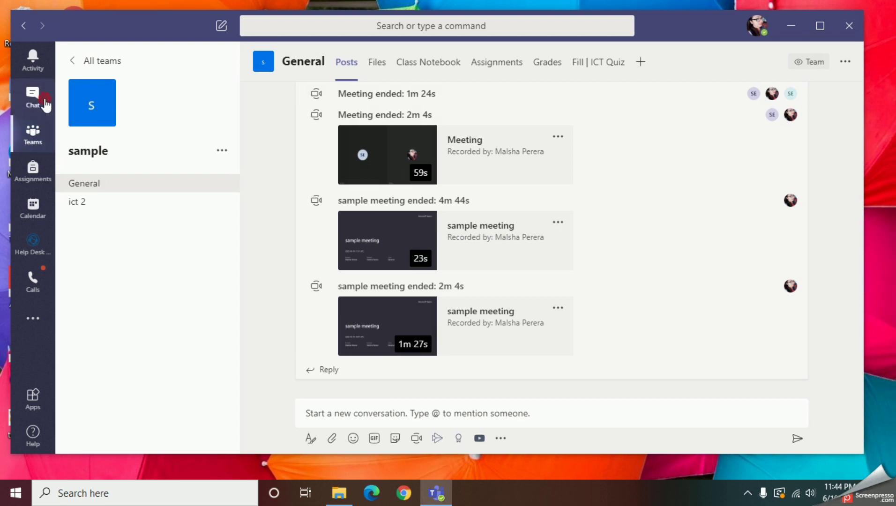
click(33, 97)
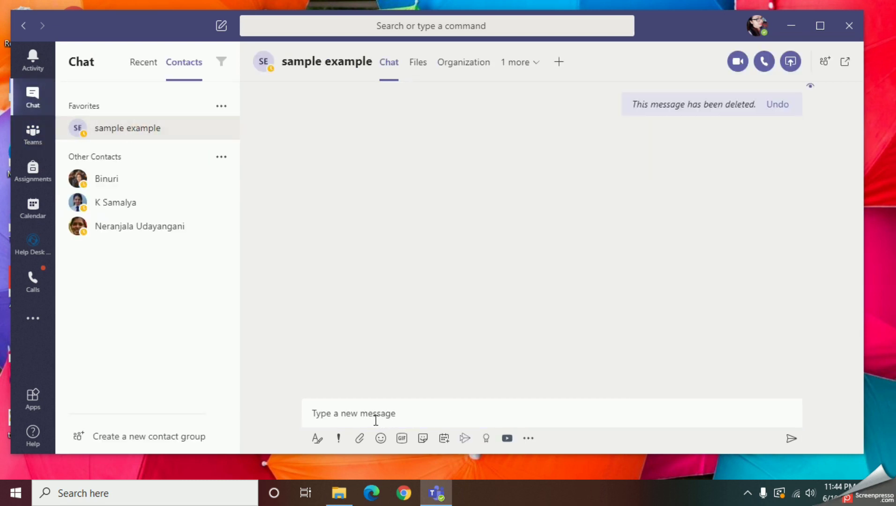
Paste the web.microsoftstream.com recording link into the sample example chat and send it.
text(https://web.microsoftstream.com/video/38456439-1418-4619-9568-1e30172fb67d)
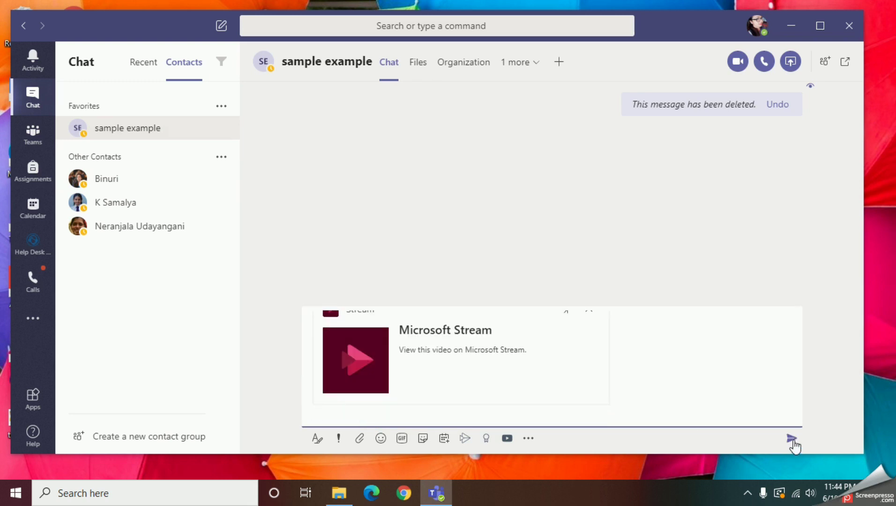
click(327, 61)
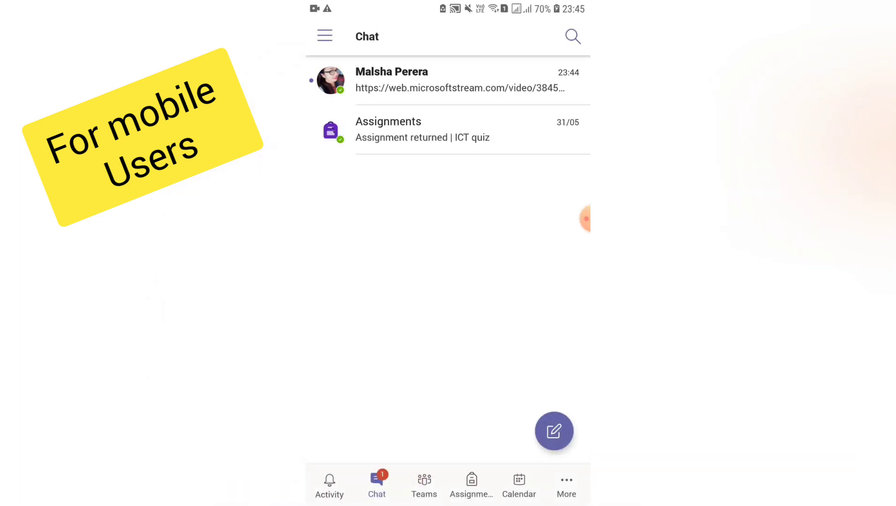
In the mobile app, open the sample team's General channel from the Teams list.
click(424, 485)
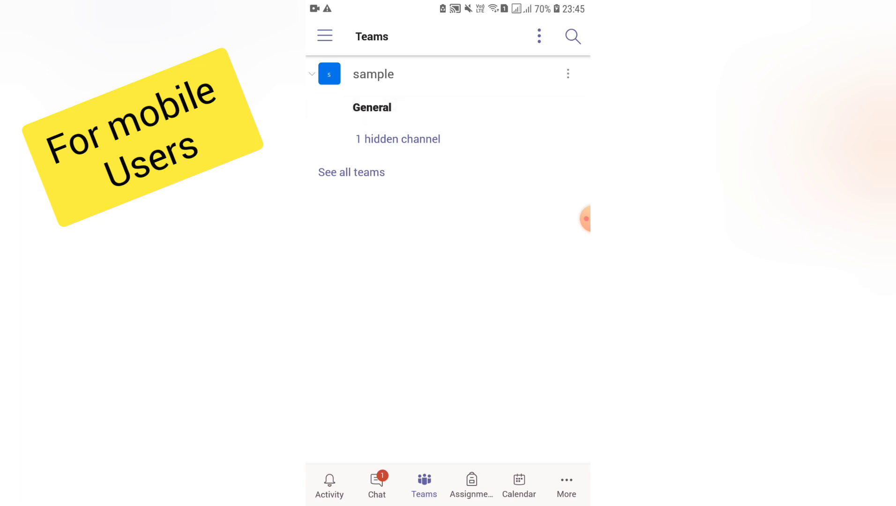
click(372, 107)
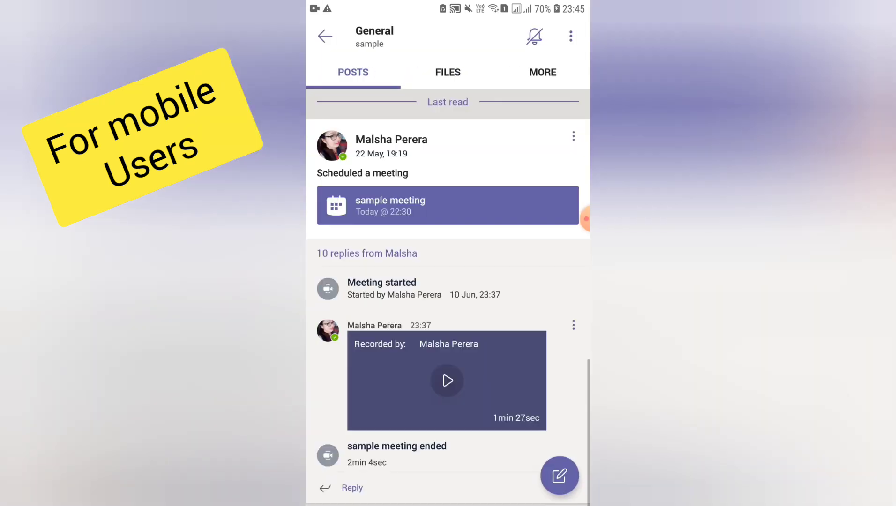